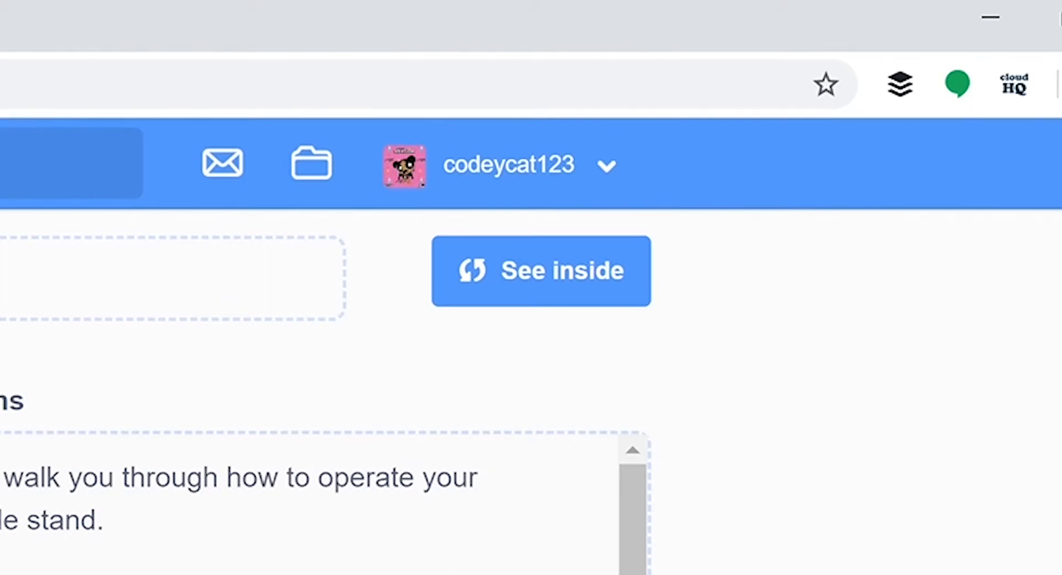
# - Open the Lemonade Stand project in the editor via 'See inside'
pyautogui.click(541, 272)
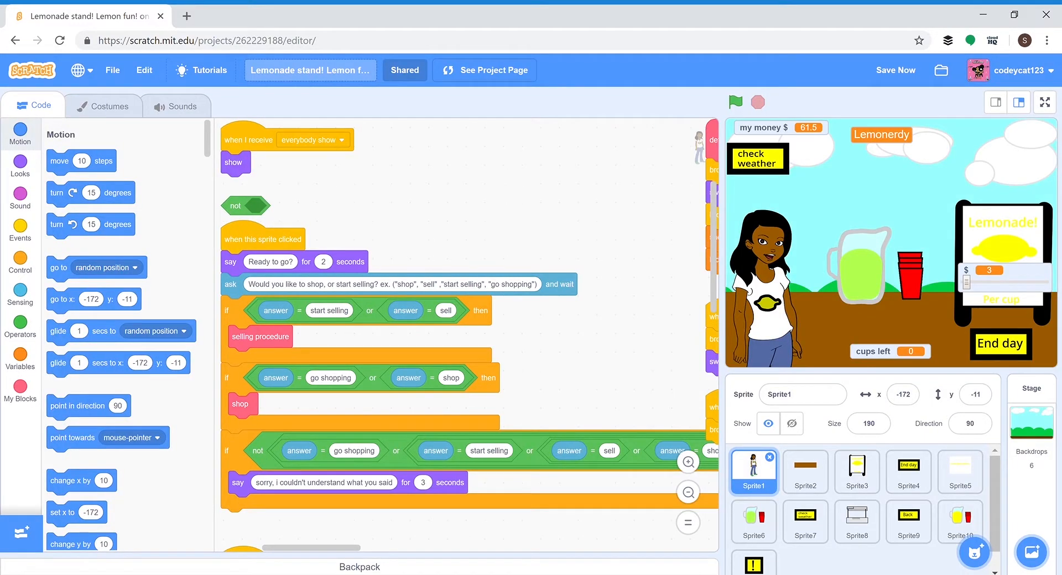
pyautogui.moveTo(631, 300)
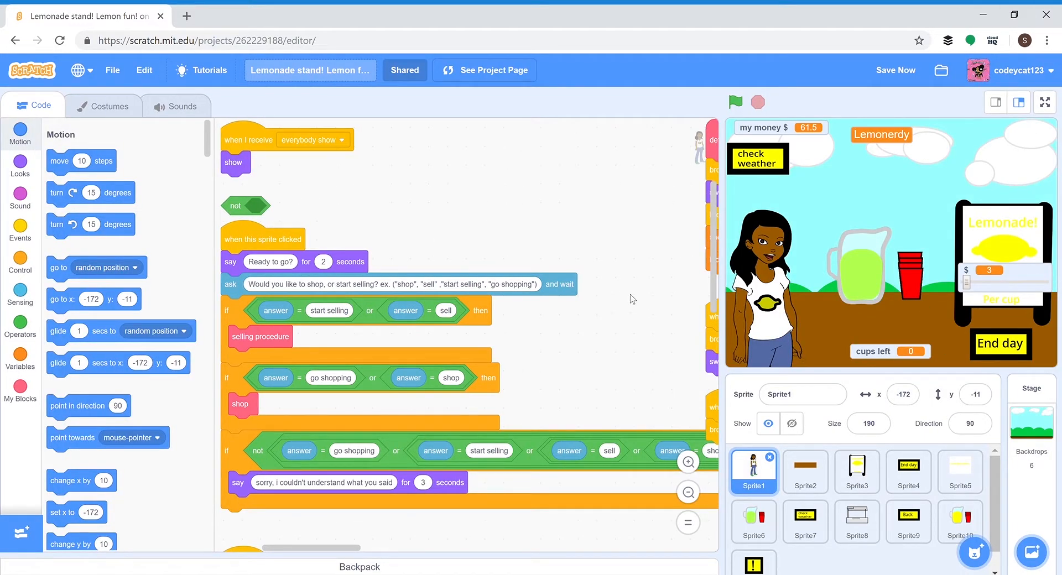
pyautogui.moveTo(210, 527)
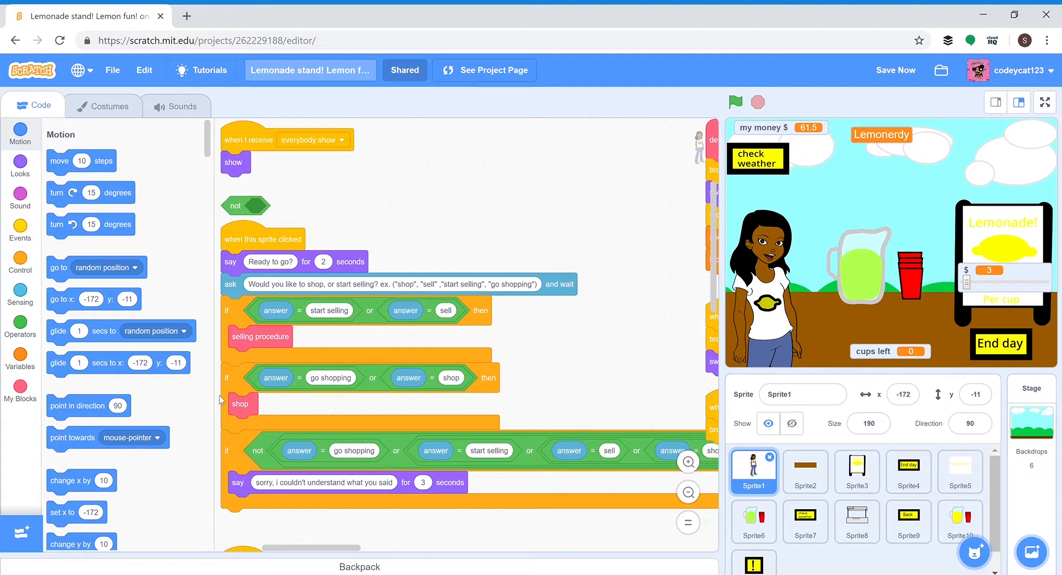
pyautogui.moveTo(478, 182)
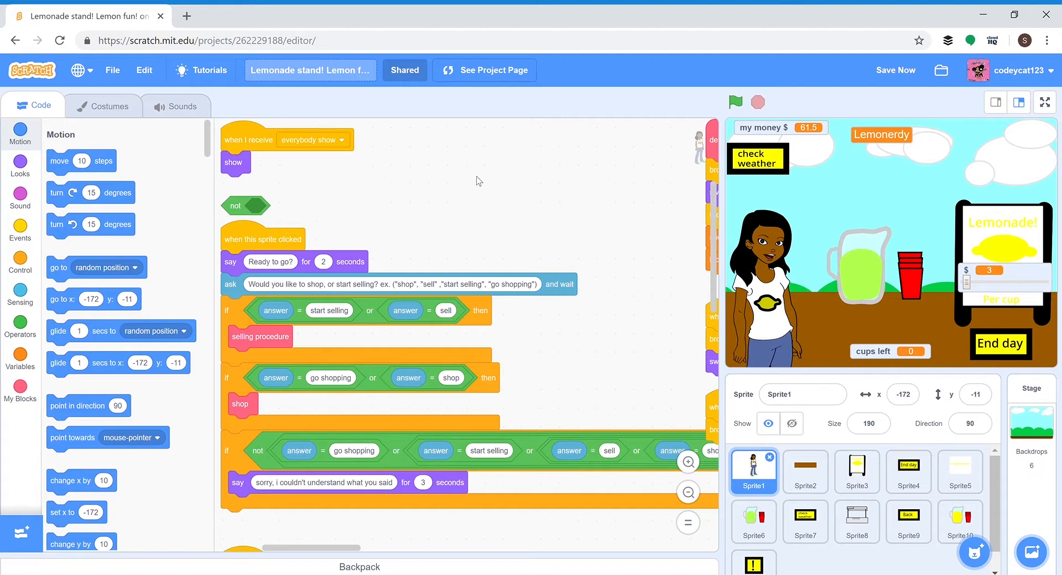
pyautogui.moveTo(423, 179)
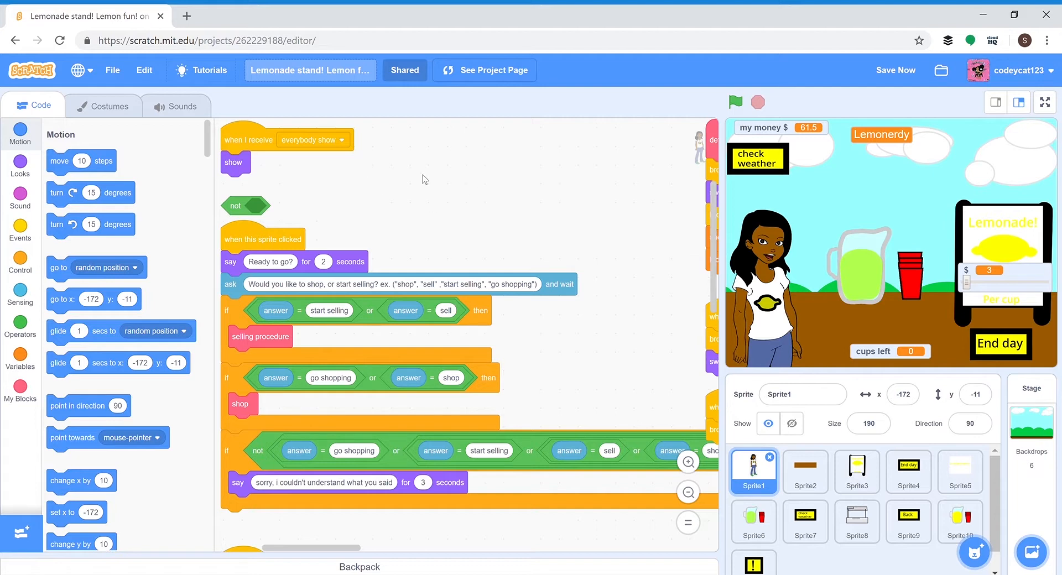
pyautogui.moveTo(123, 221)
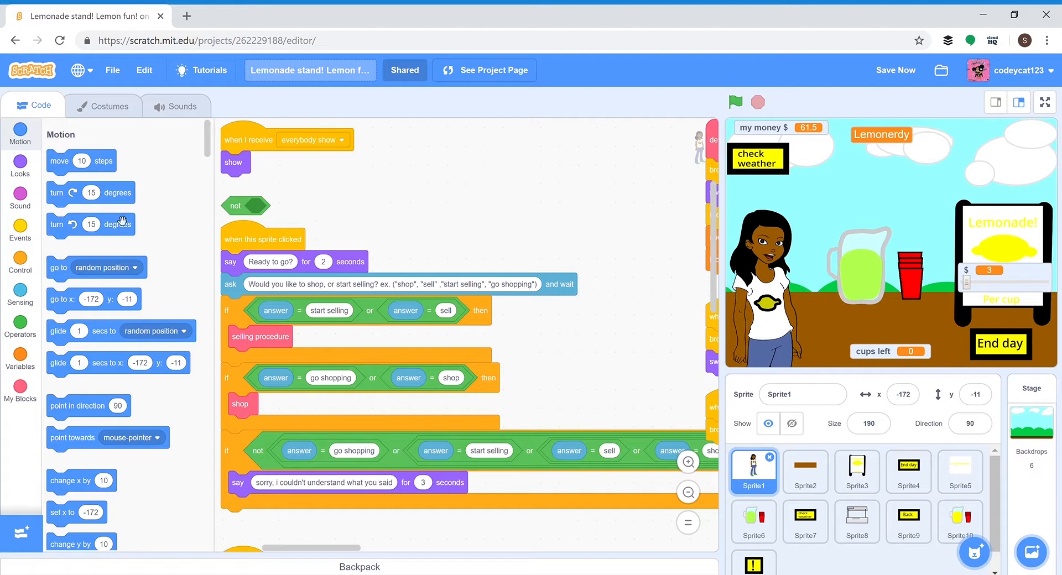
pyautogui.moveTo(538, 109)
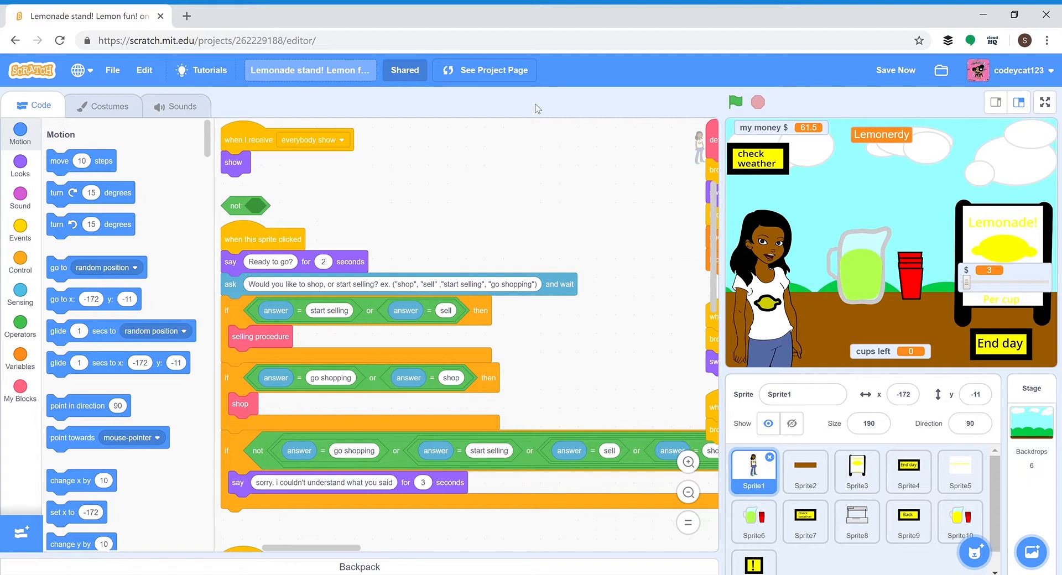
pyautogui.moveTo(510, 198)
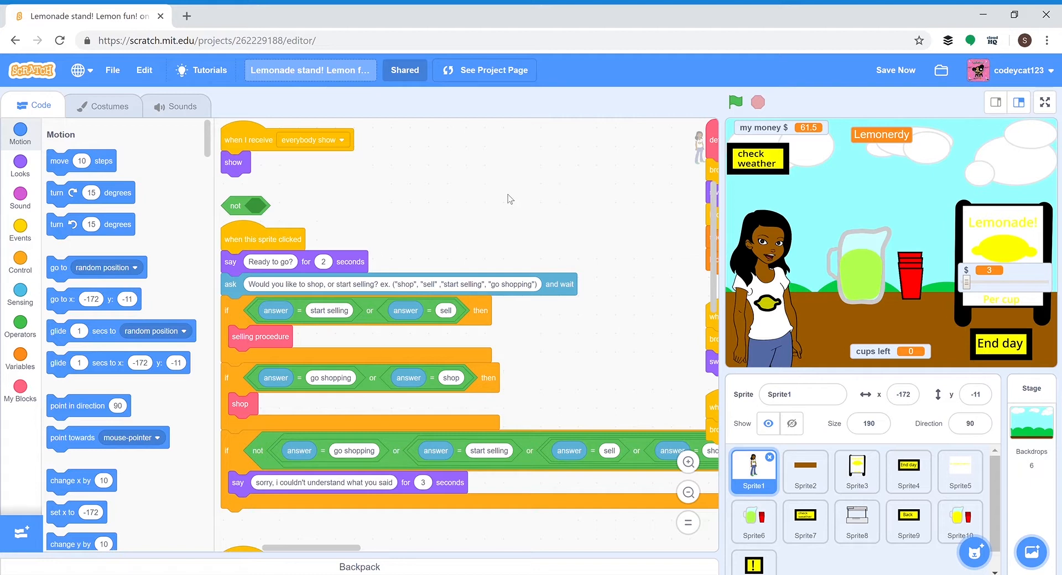
pyautogui.moveTo(548, 192)
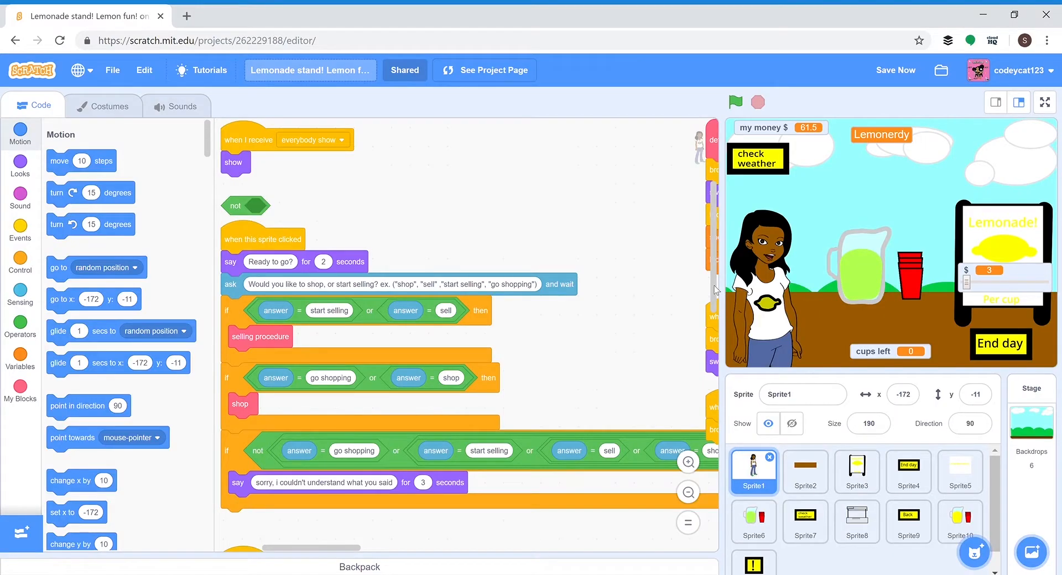
pyautogui.click(688, 461)
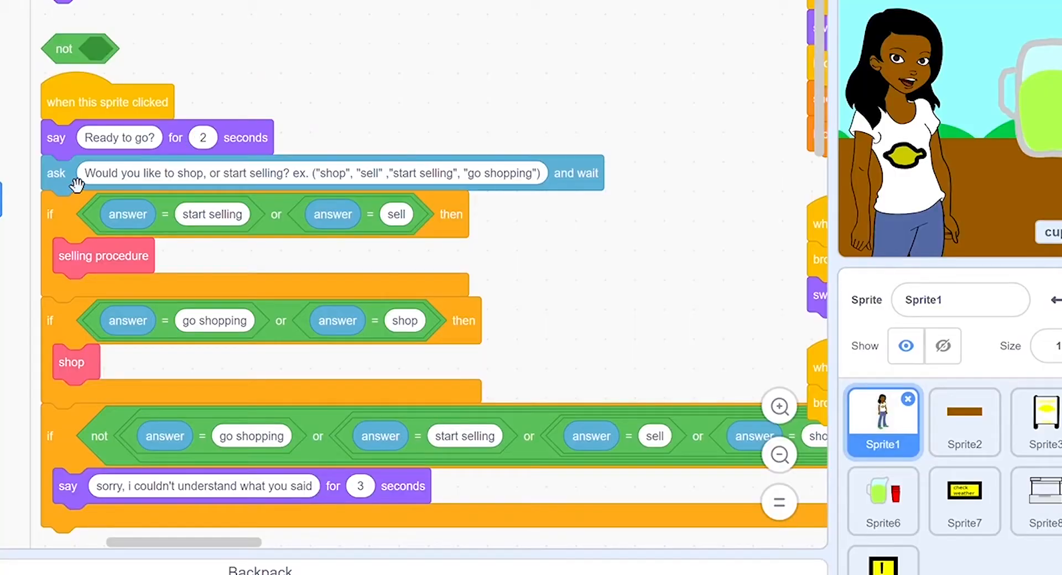
pyautogui.moveTo(578, 150)
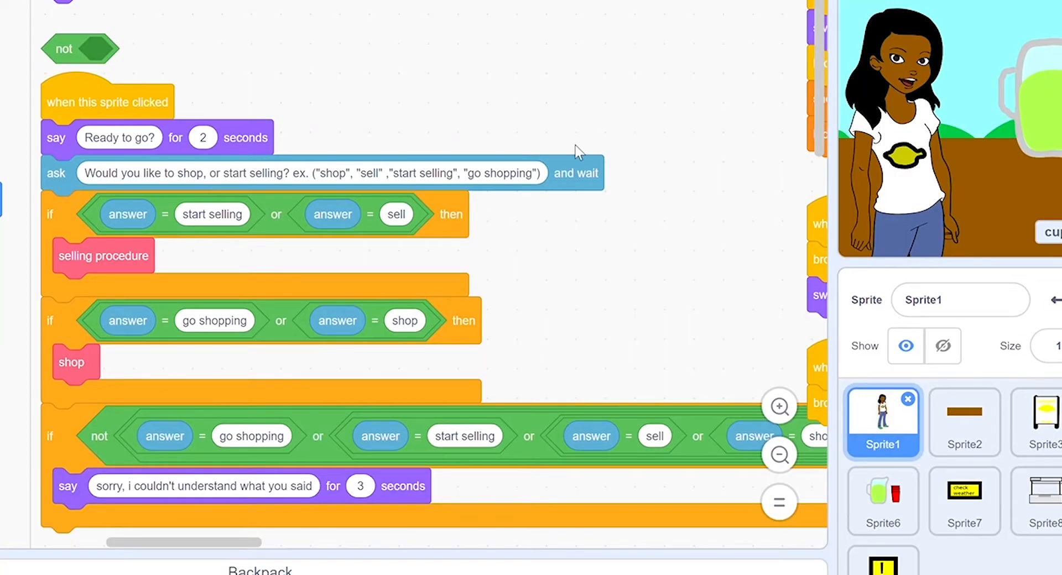
pyautogui.moveTo(133, 230)
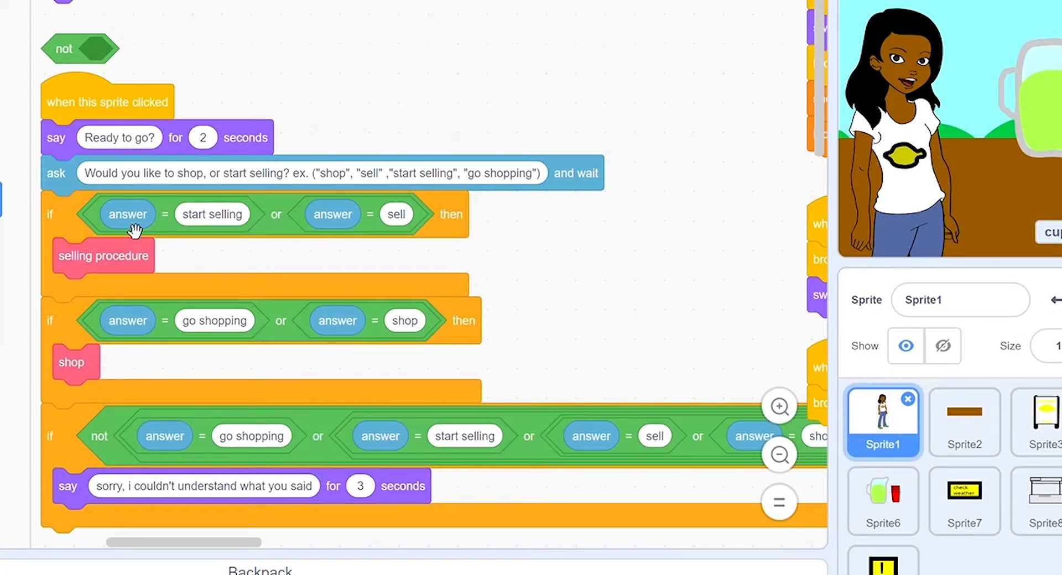
pyautogui.moveTo(92, 227)
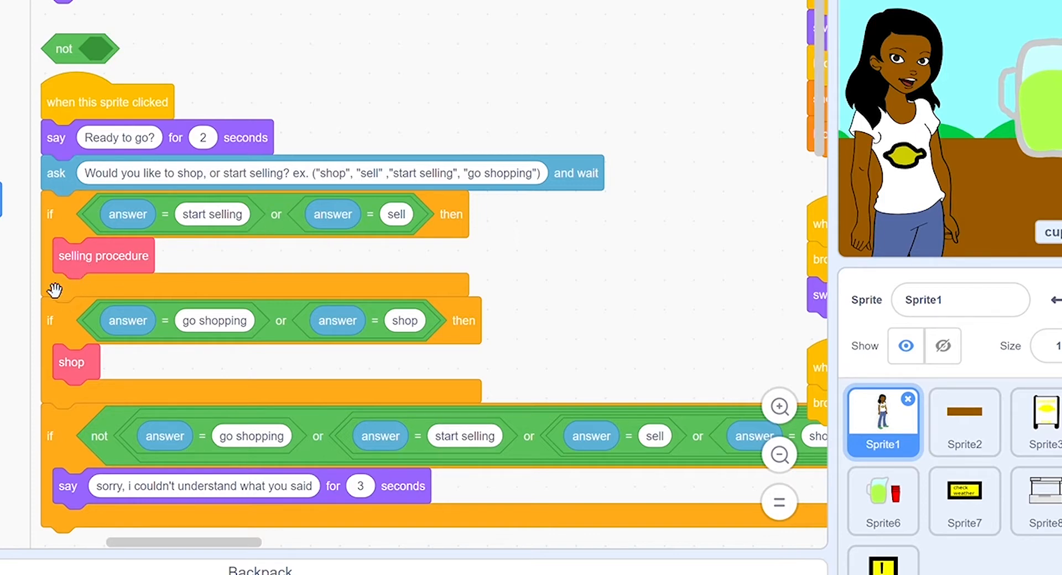
pyautogui.moveTo(73, 334)
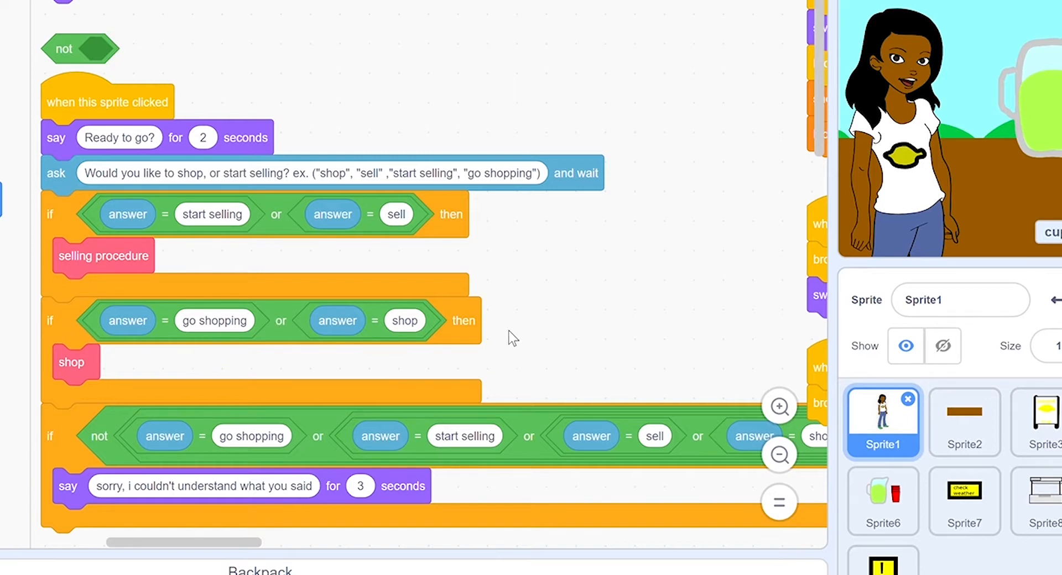
pyautogui.moveTo(98, 370)
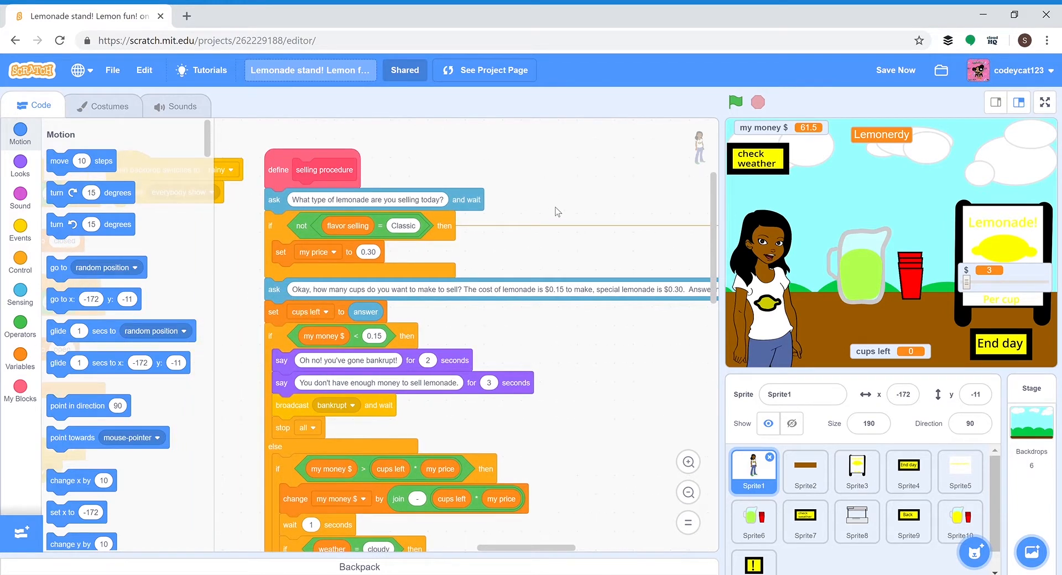
pyautogui.moveTo(280, 179)
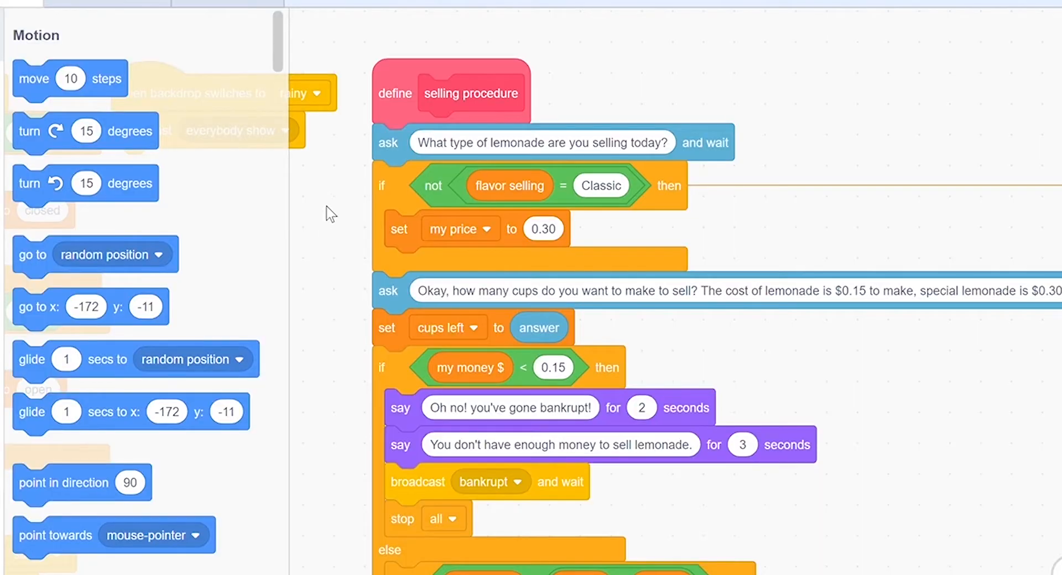
pyautogui.moveTo(980, 99)
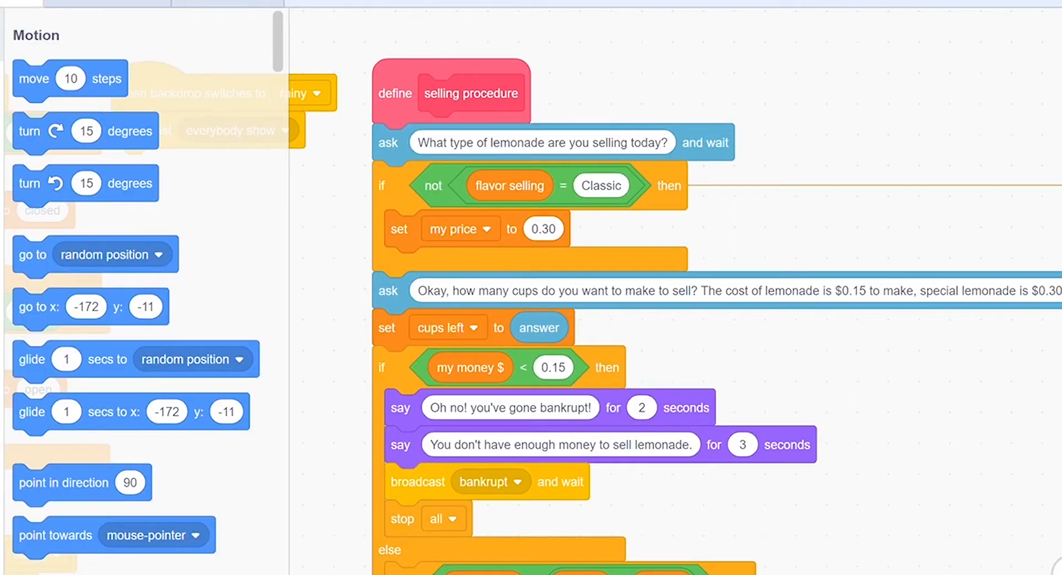
# - Scroll Sprite1's code to the 'define selling procedure' script with its lemonade-type and cup-count ask blocks
pyautogui.scroll(-3)
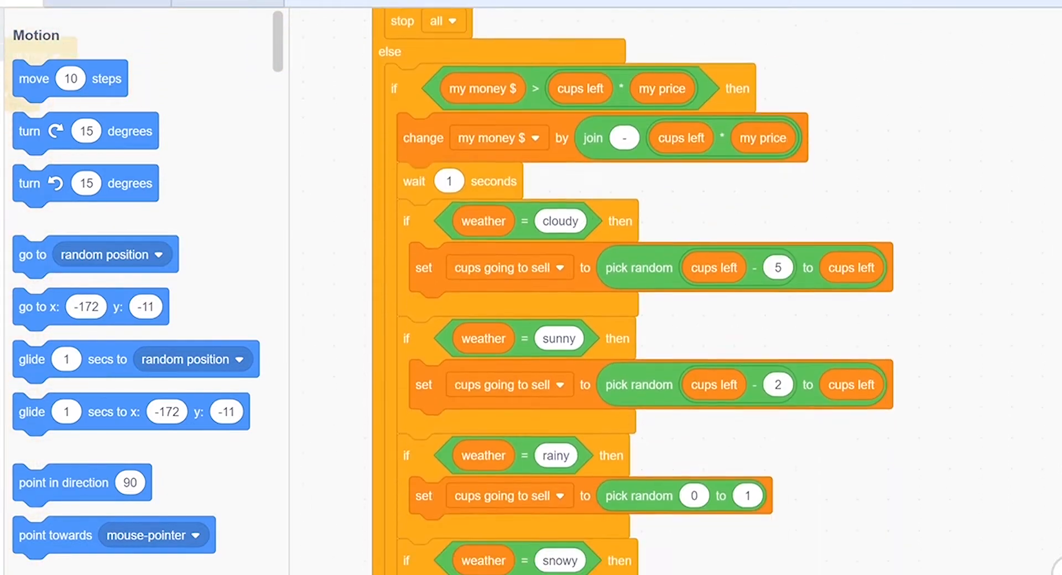
pyautogui.scroll(-3)
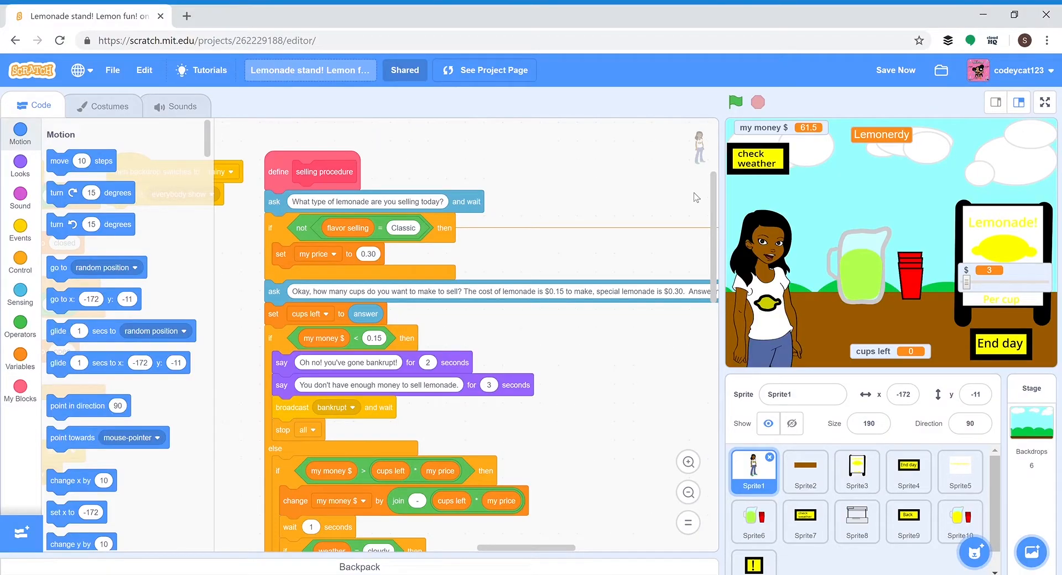
pyautogui.moveTo(535, 193)
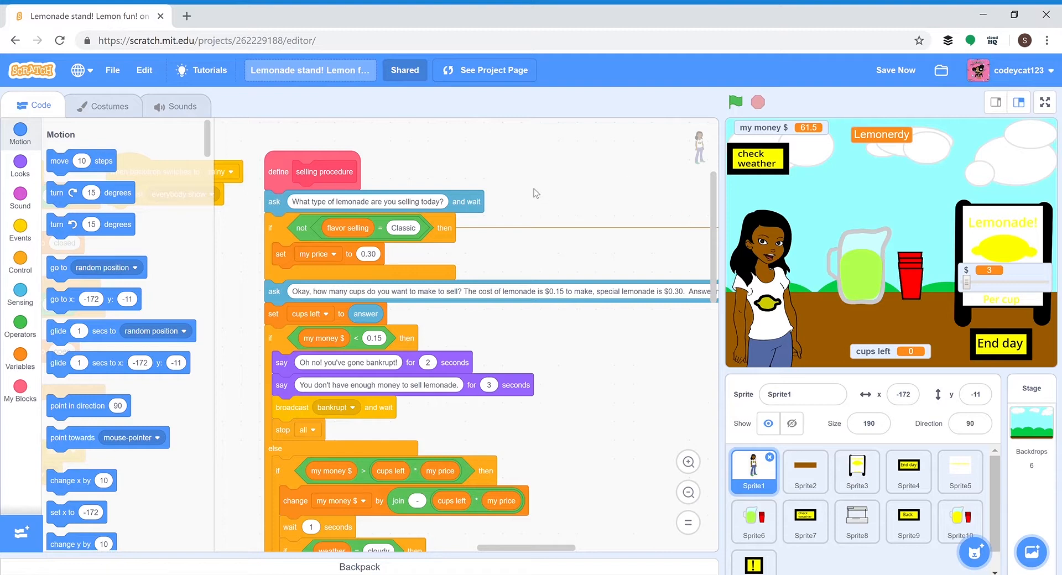
pyautogui.moveTo(412, 84)
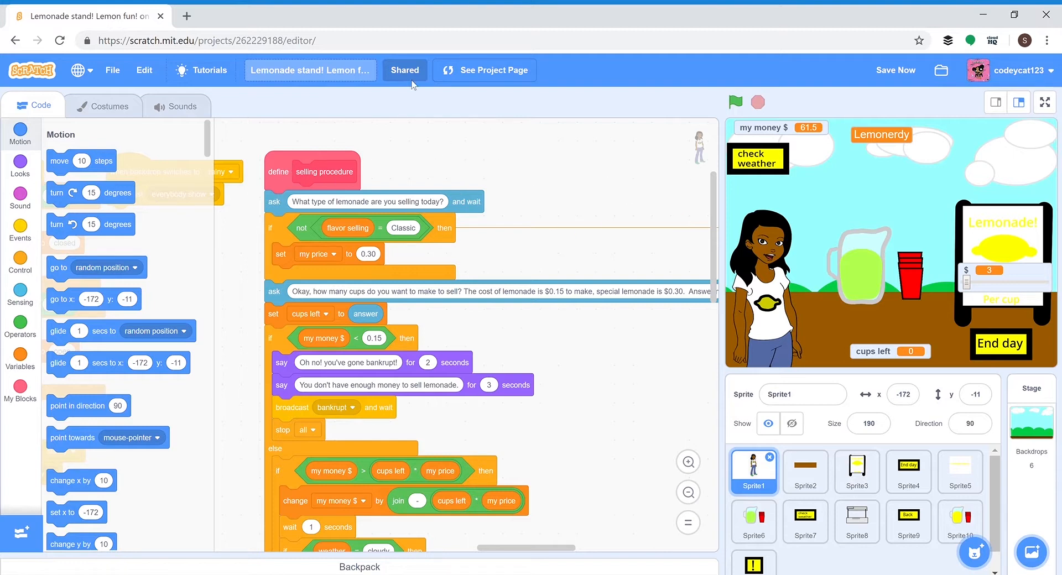
pyautogui.moveTo(717, 220)
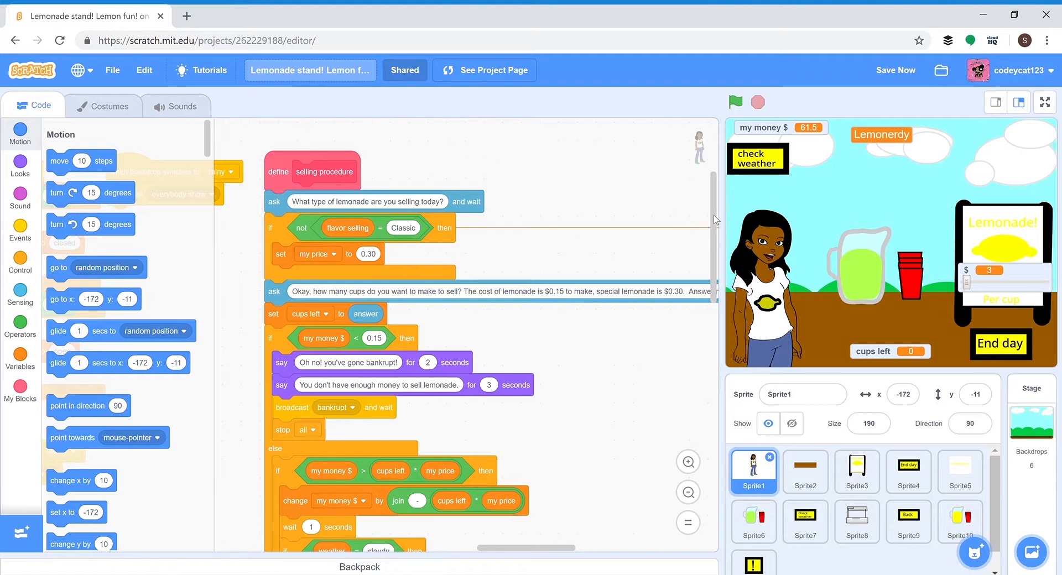
pyautogui.scroll(3)
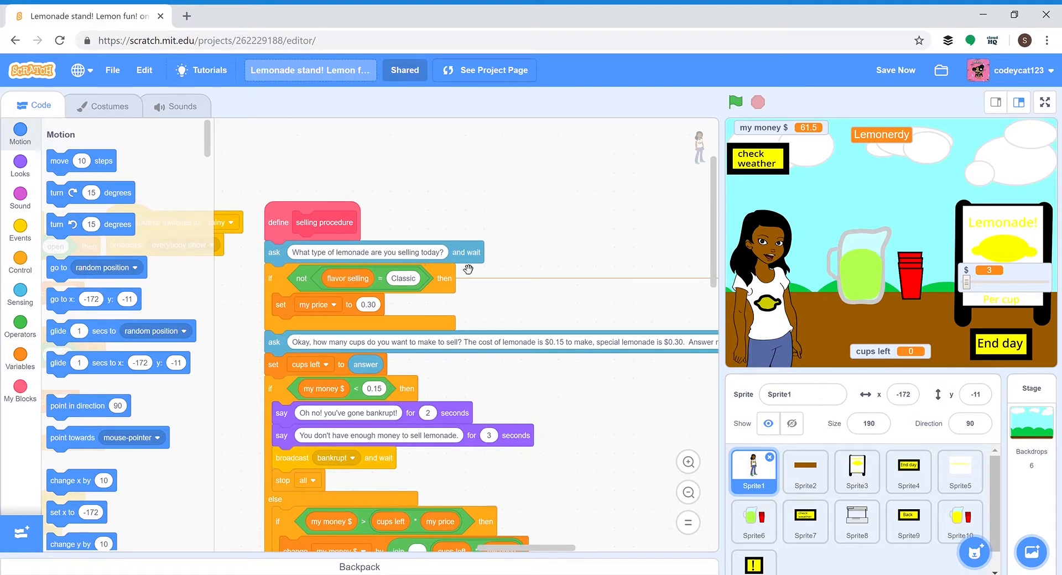
pyautogui.click(687, 462)
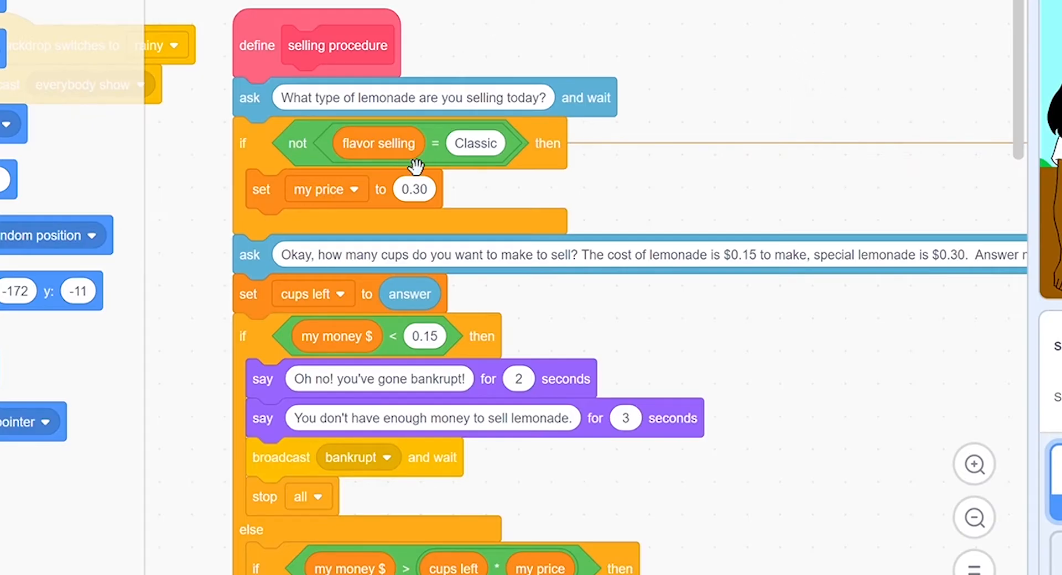
pyautogui.moveTo(1021, 94)
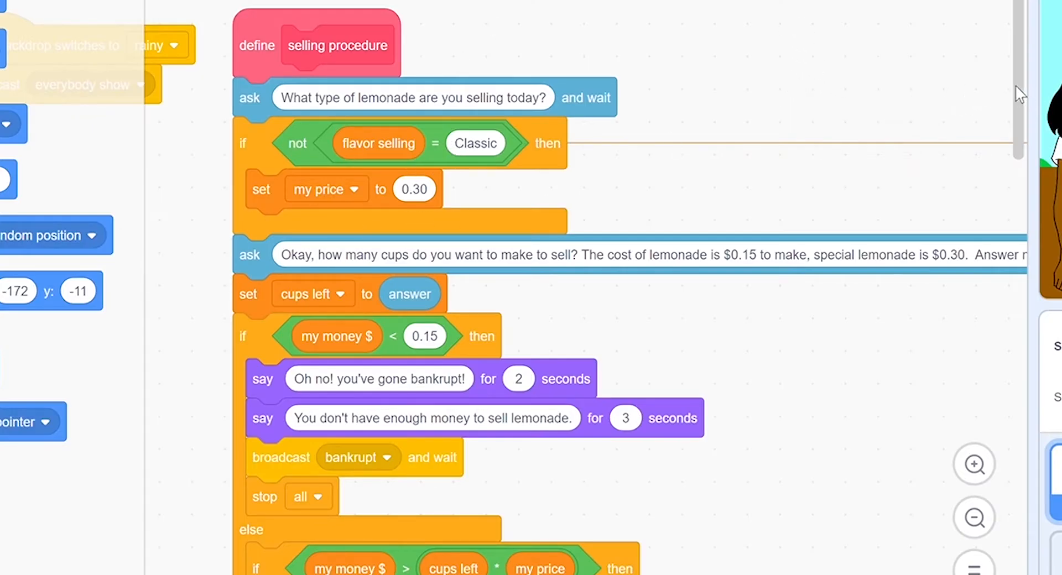
pyautogui.scroll(-3)
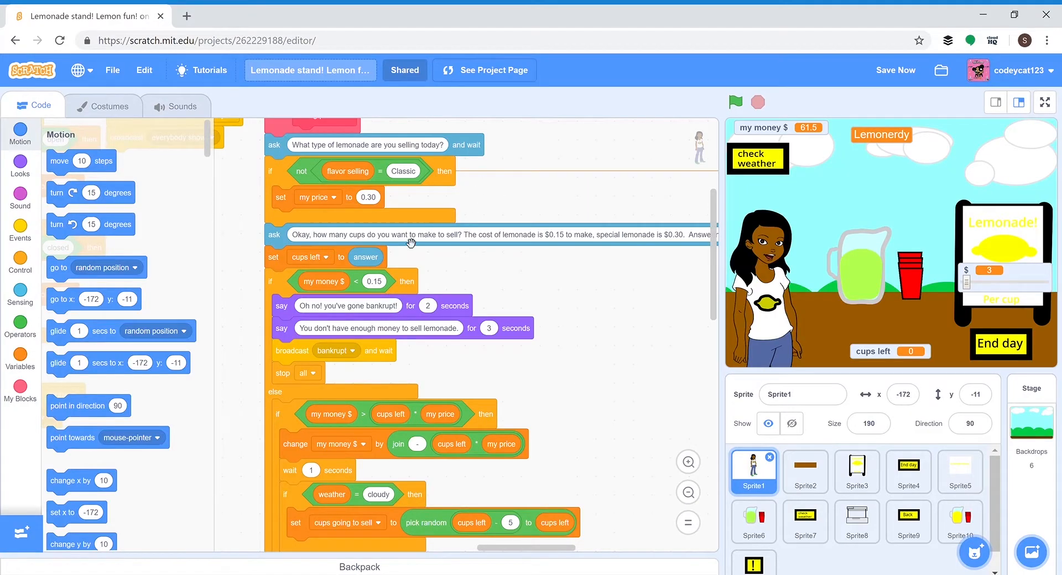
pyautogui.moveTo(482, 224)
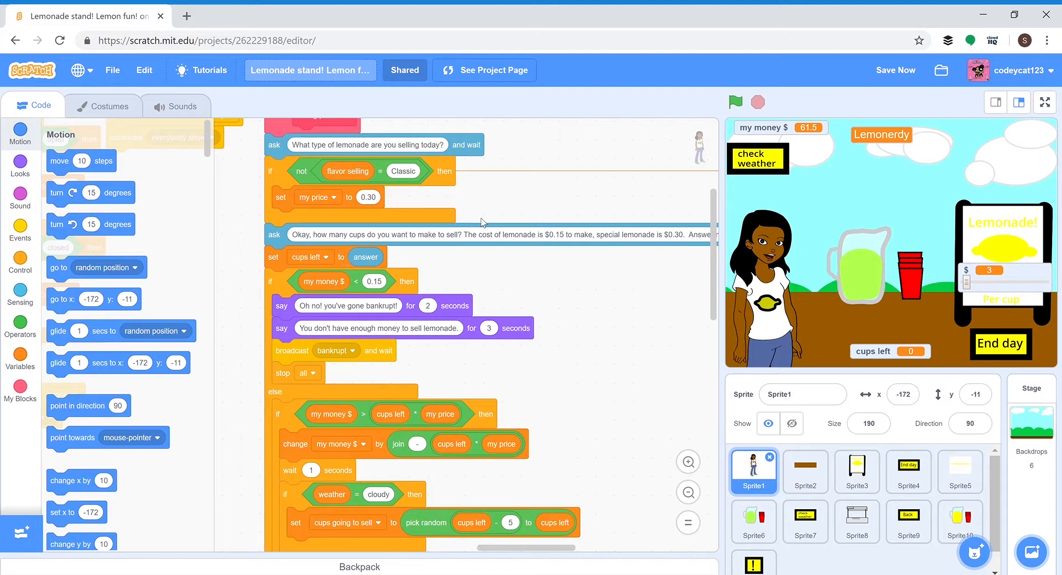
pyautogui.moveTo(402, 318)
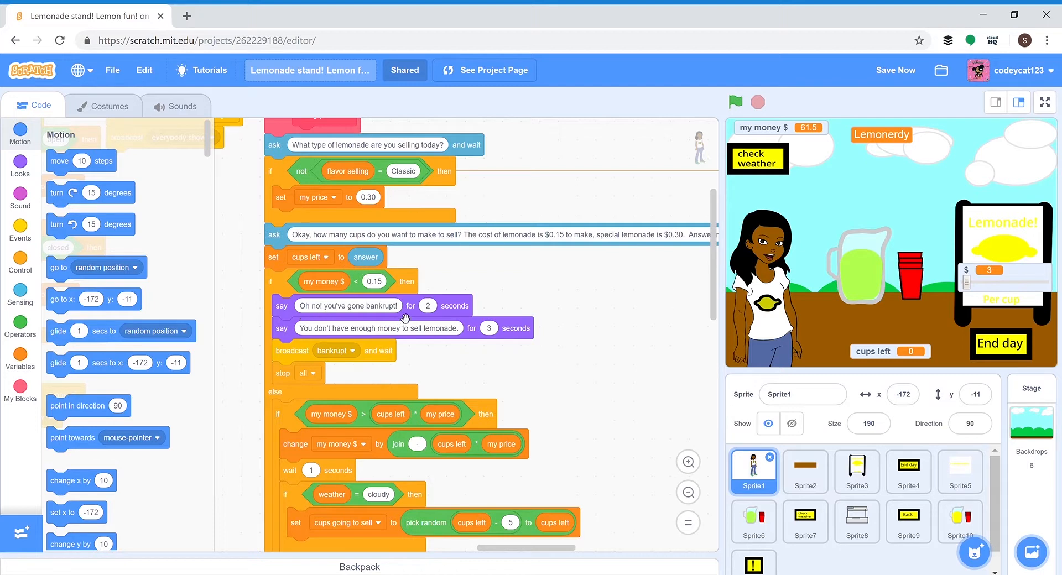
pyautogui.moveTo(713, 270)
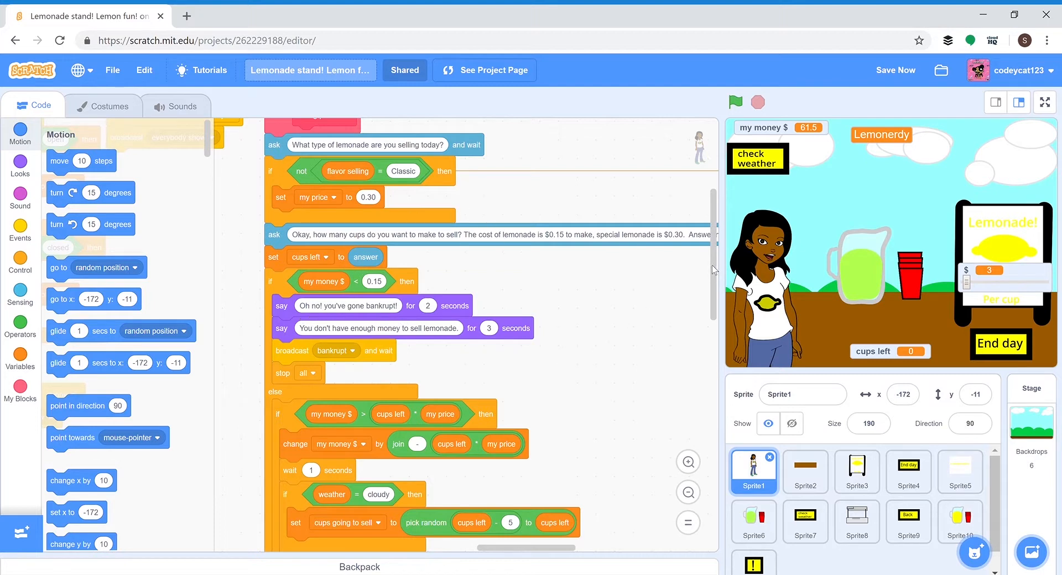
# - Scroll through the selling procedure's weather if-blocks, repeat sales loop and end-of-day messages
pyautogui.scroll(-3)
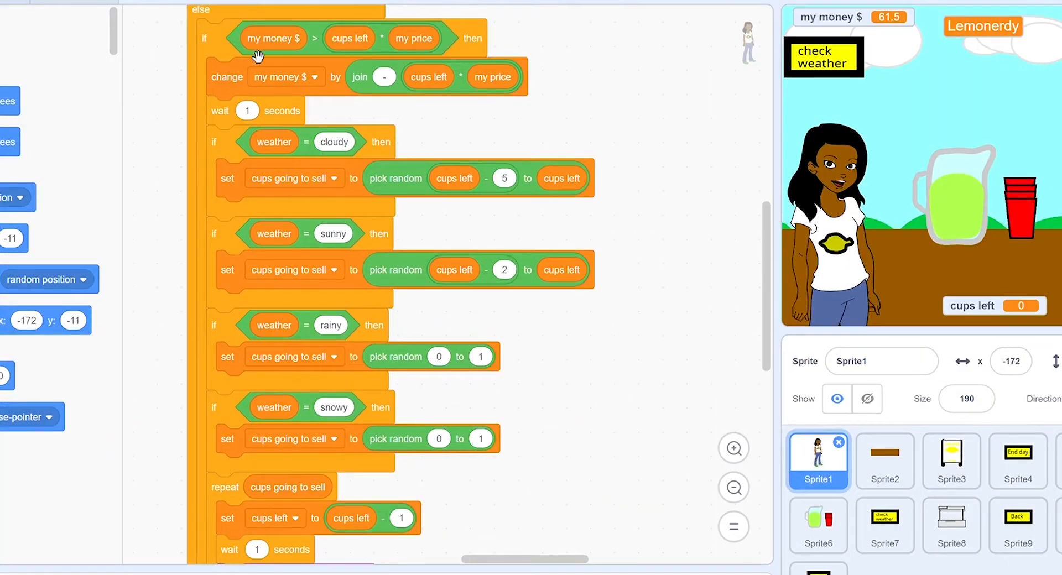
pyautogui.moveTo(771, 323)
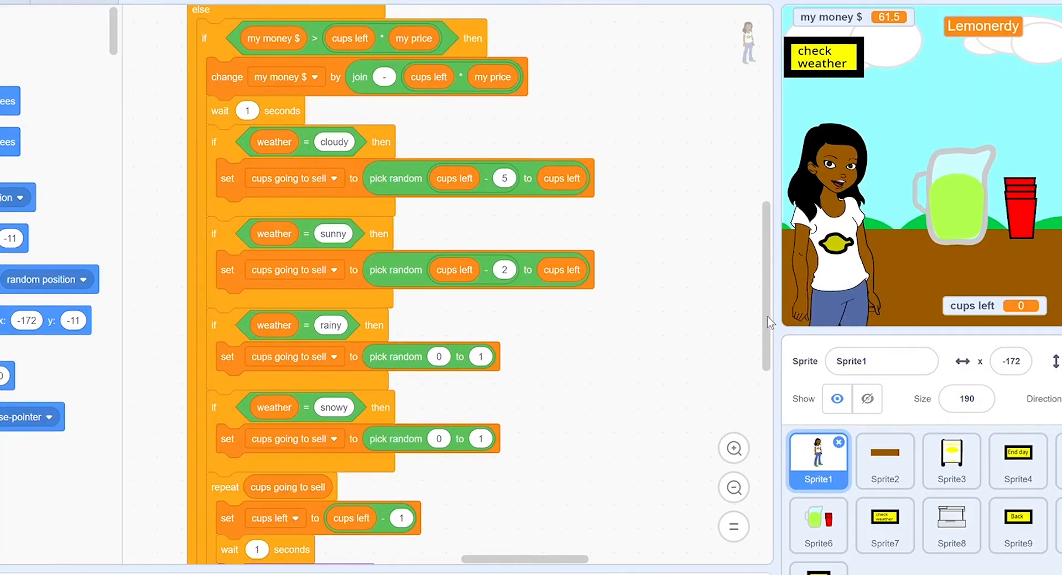
pyautogui.scroll(-3)
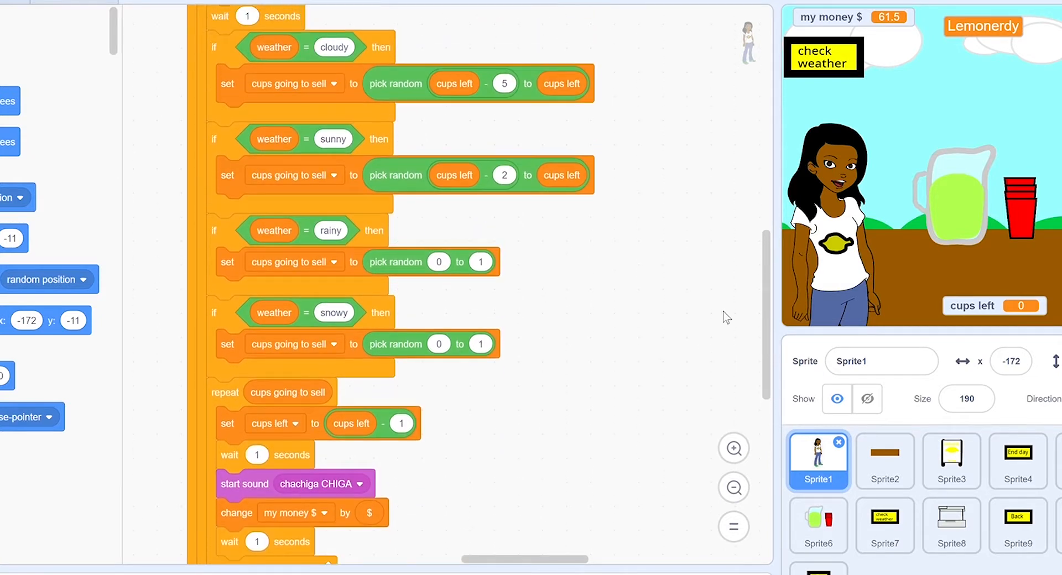
pyautogui.moveTo(539, 44)
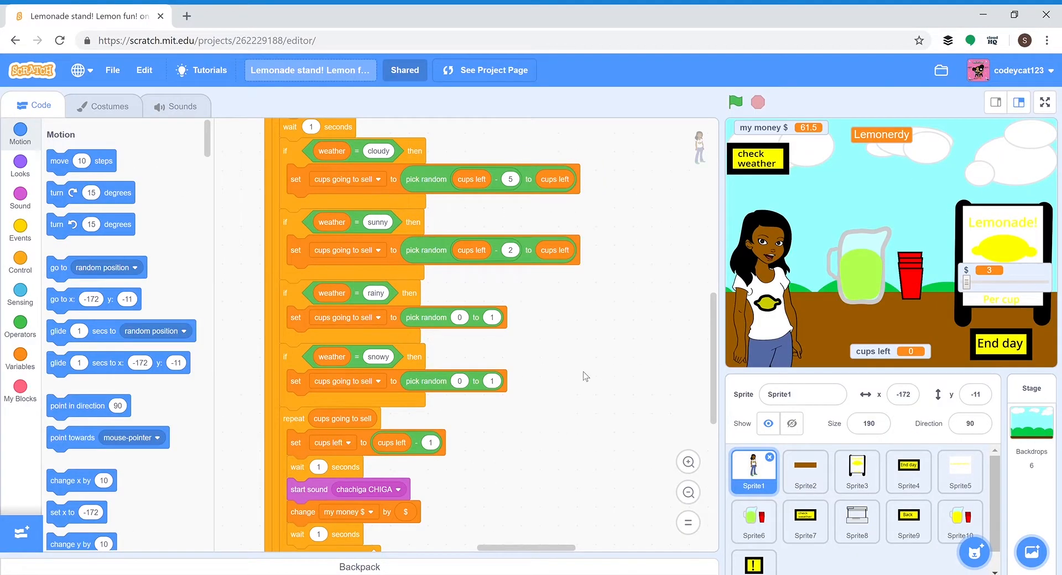
pyautogui.scroll(3)
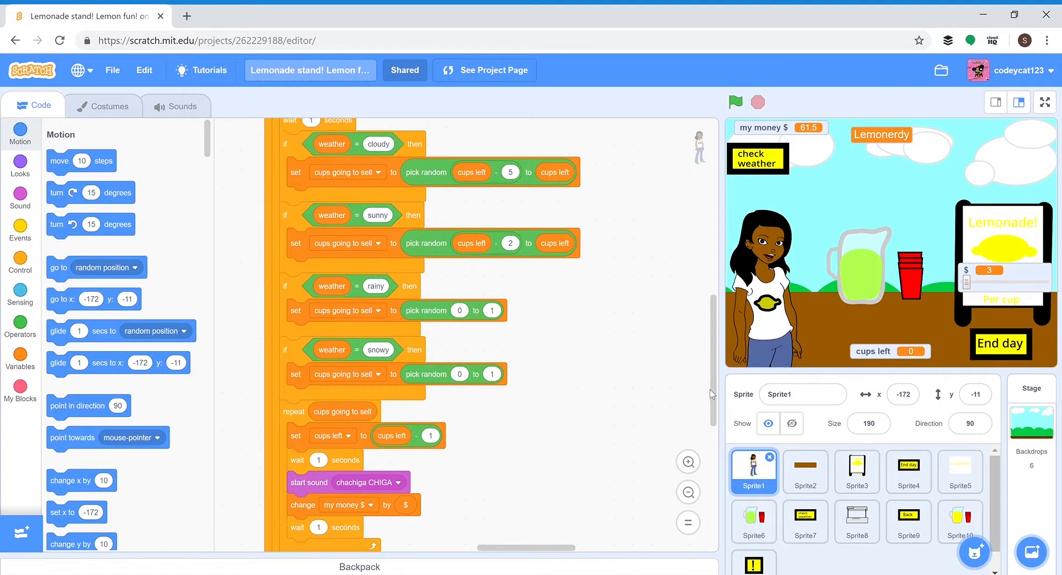
pyautogui.scroll(-3)
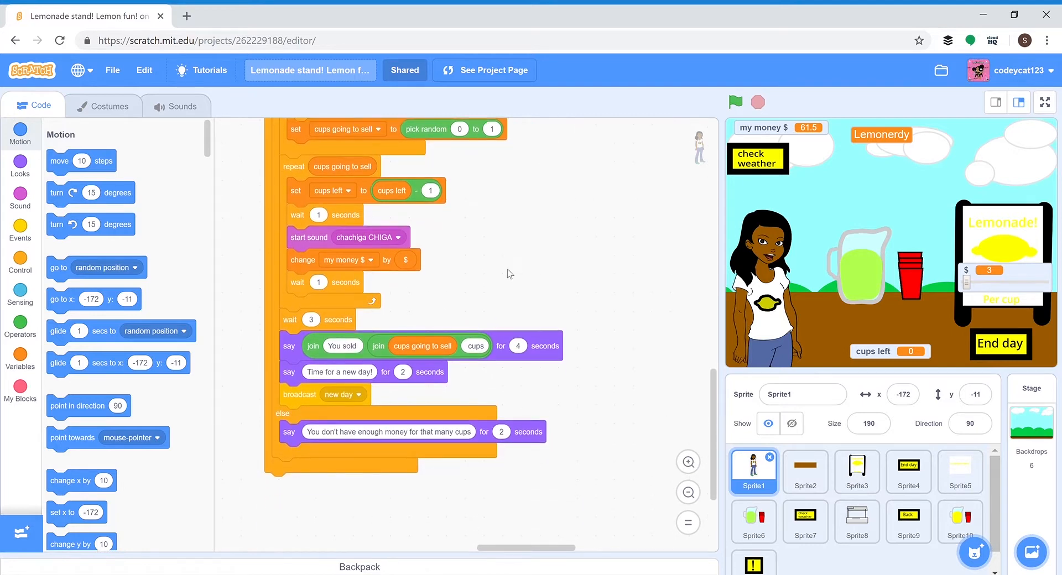
pyautogui.moveTo(579, 254)
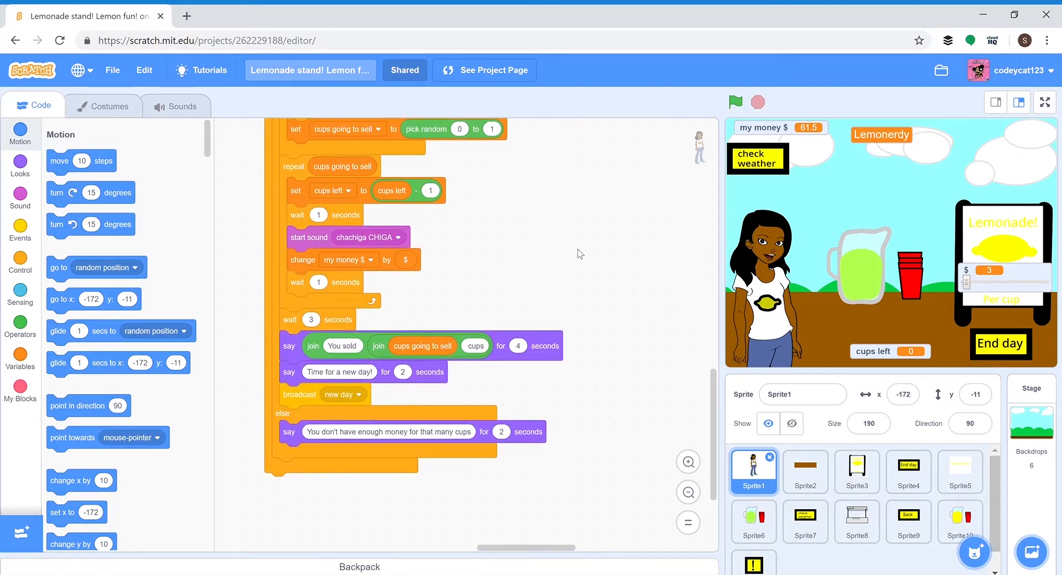
pyautogui.moveTo(717, 399)
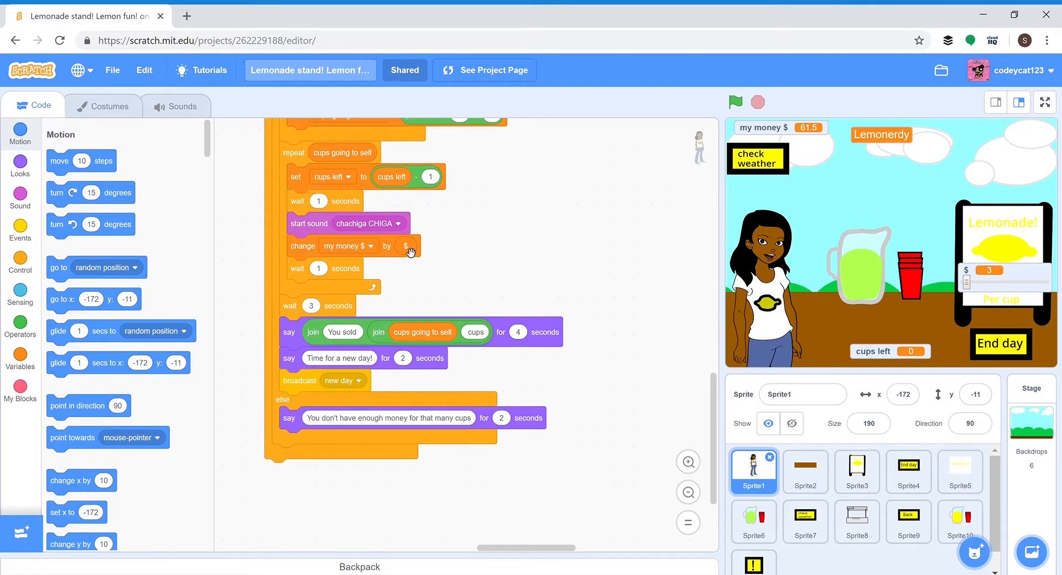
pyautogui.scroll(3)
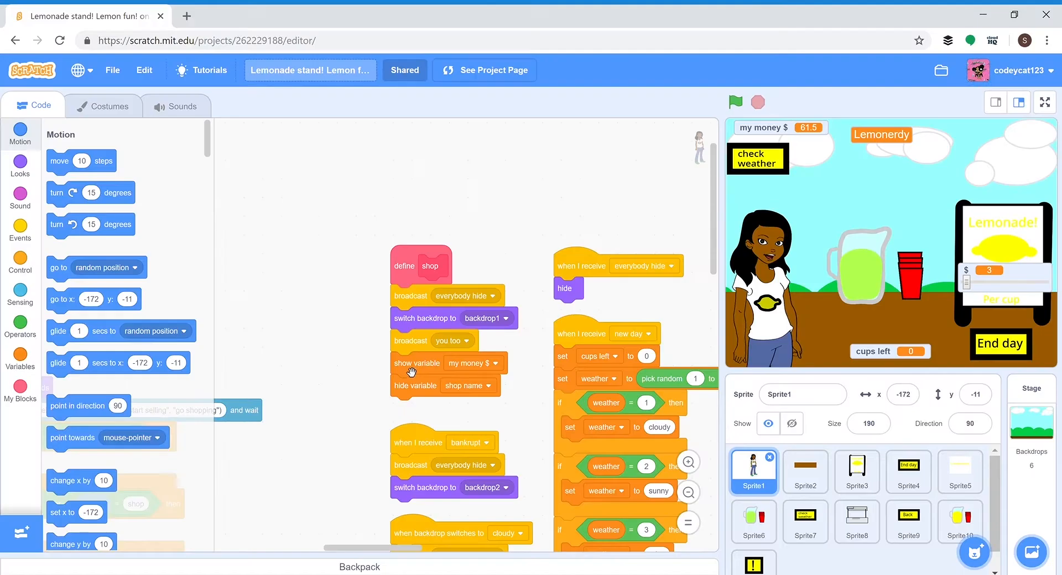
pyautogui.moveTo(363, 158)
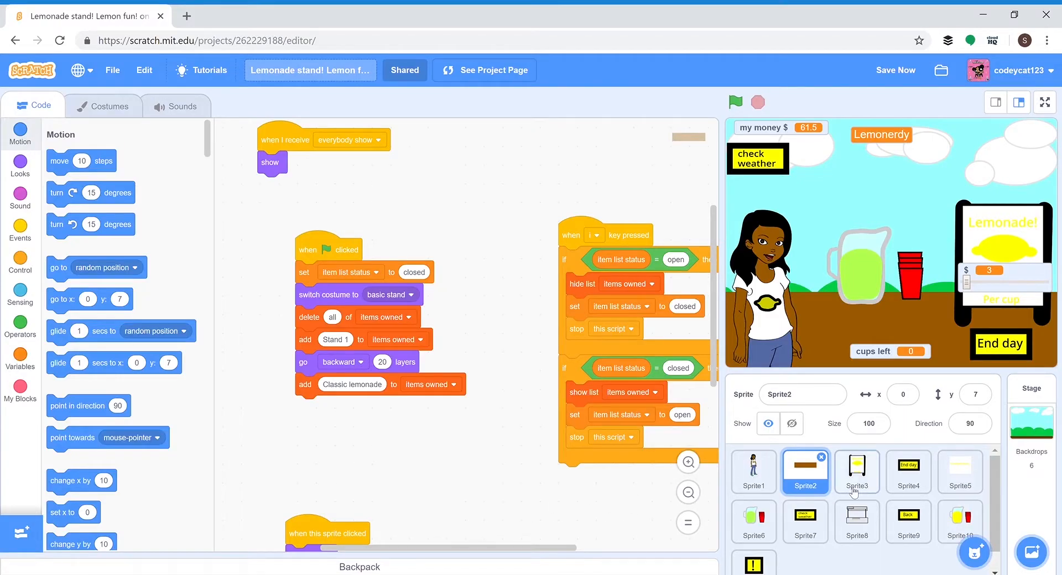
# - Select Sprite3 to show its hide/show broadcast scripts
pyautogui.click(857, 473)
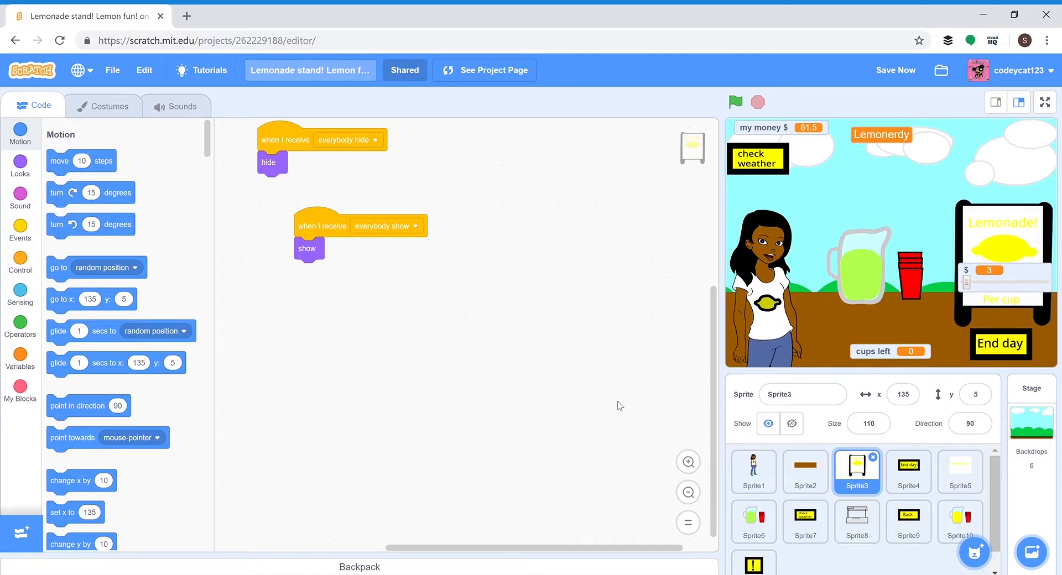